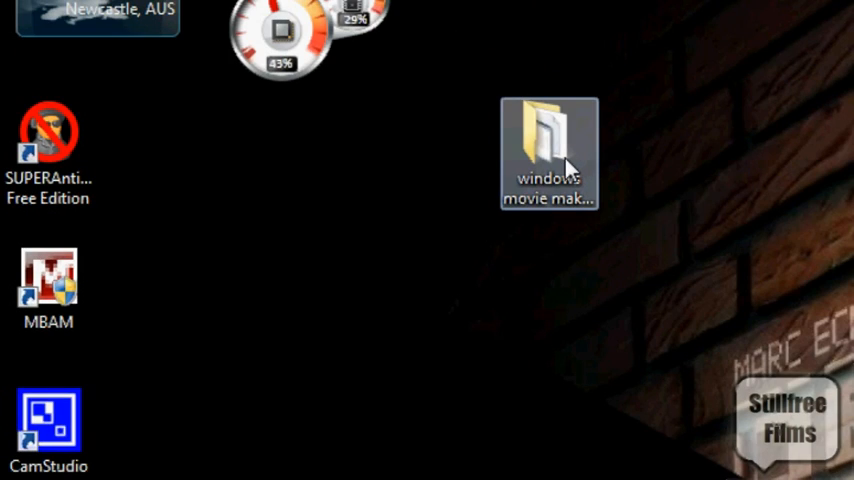
Select and copy all Movie Maker program files (MOVIEMK and its DLLs) in the nested WMM folder
double_click(548, 140)
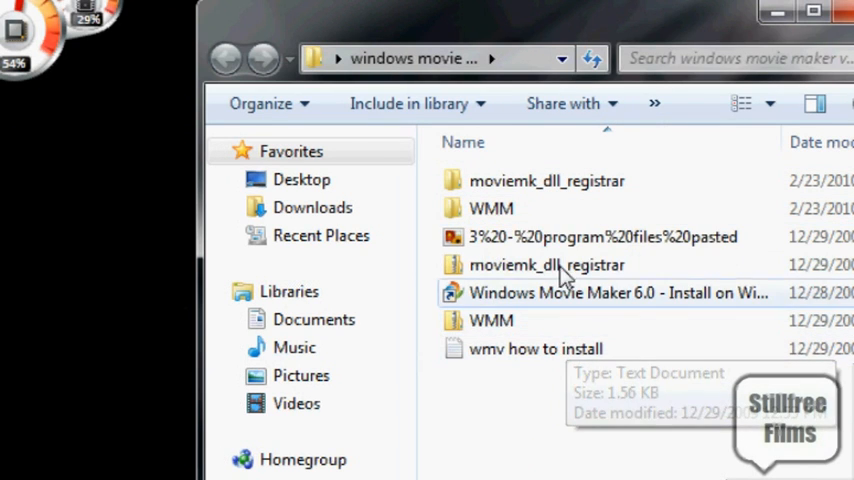
double_click(492, 208)
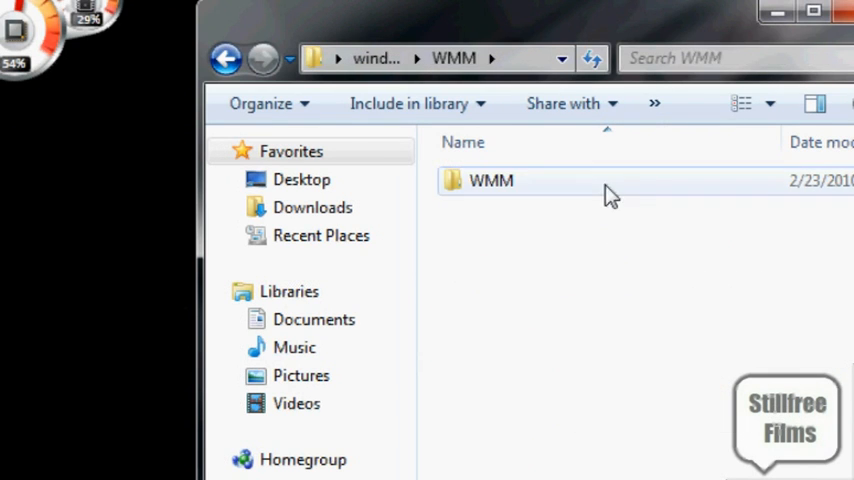
double_click(492, 180)
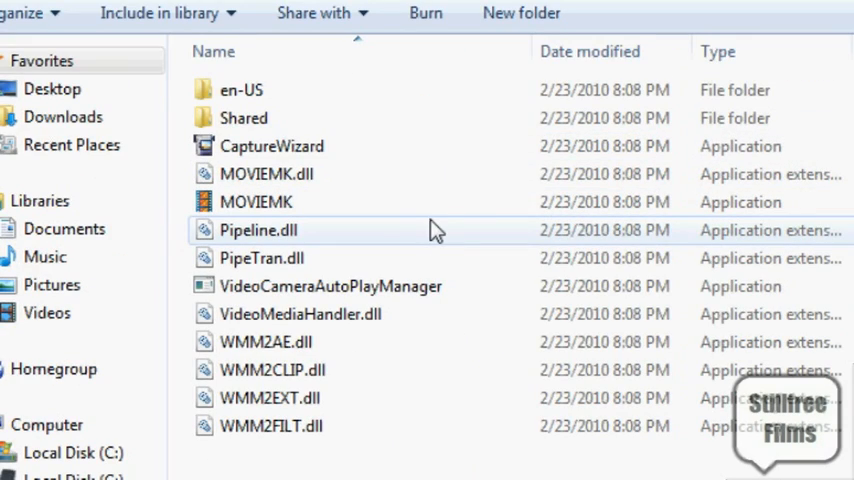
mouse_move(432, 232)
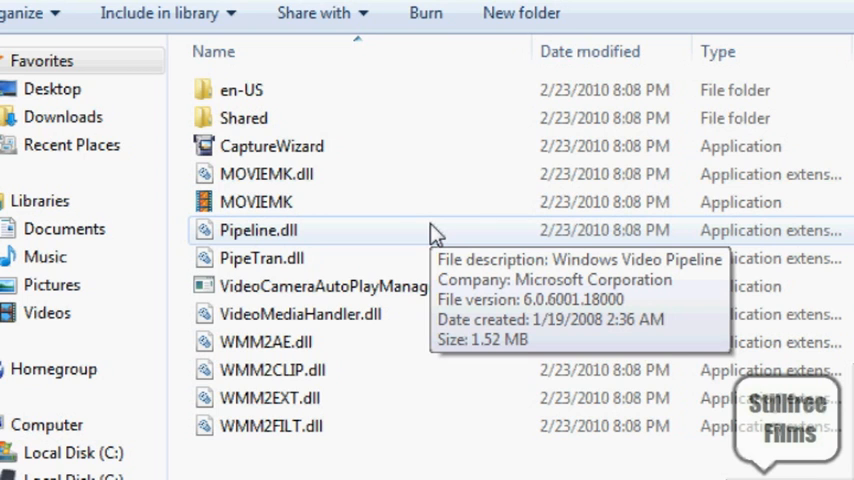
click(256, 202)
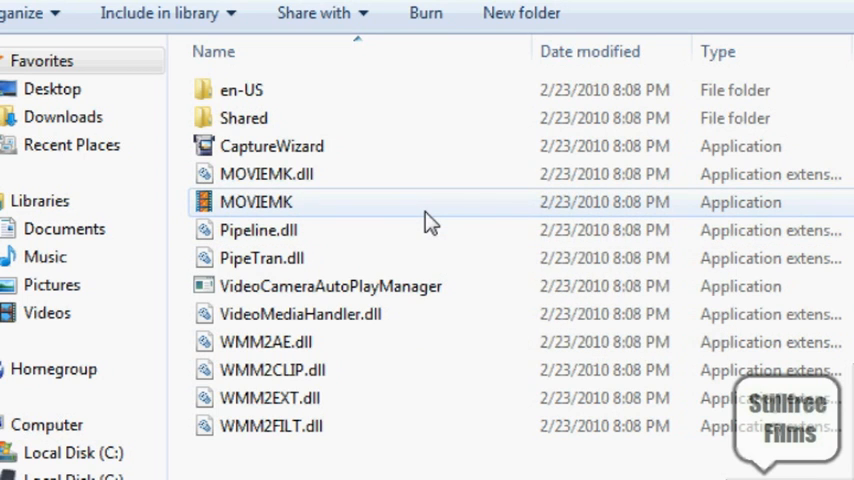
scroll(down, 3)
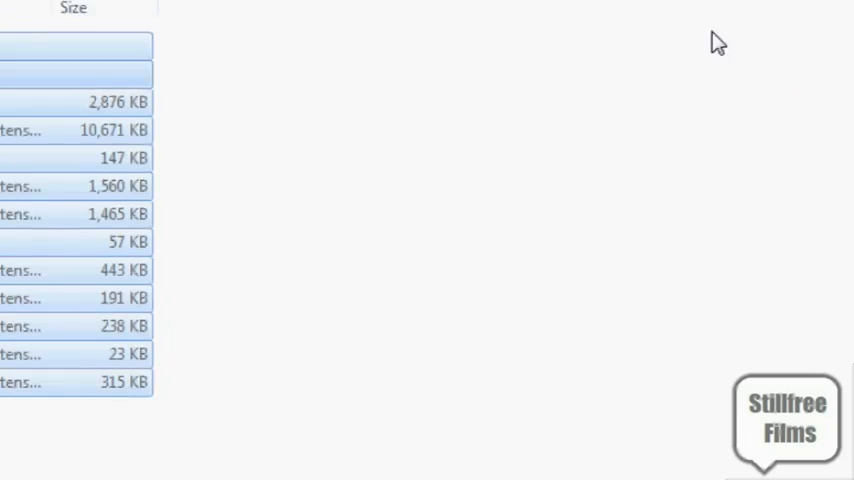
Navigate to C:\Program Files (x86)\Windows Movie Maker 6.0, the empty destination folder
click(36, 452)
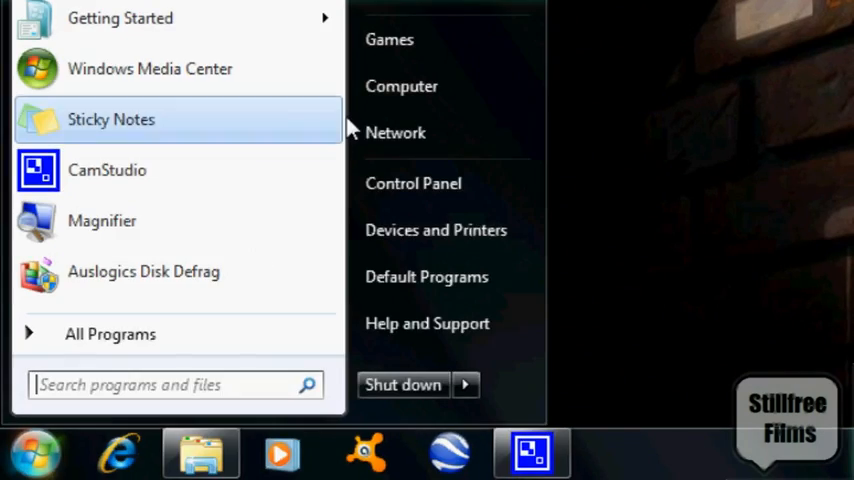
click(400, 86)
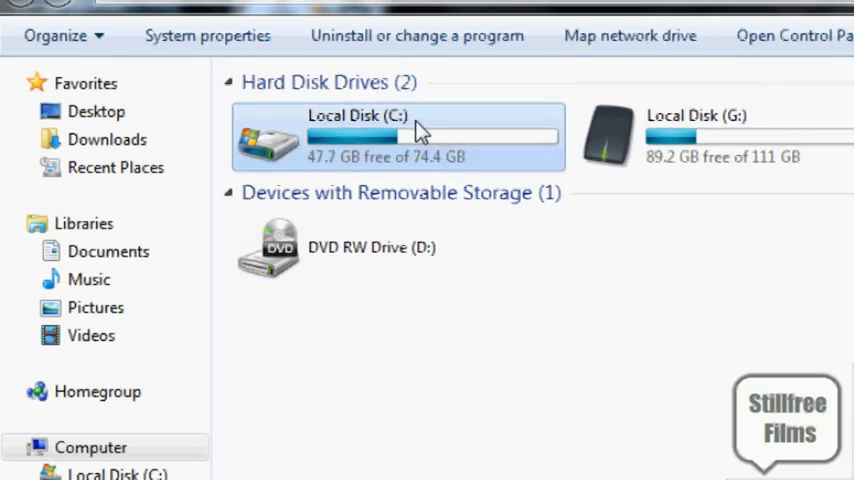
double_click(400, 136)
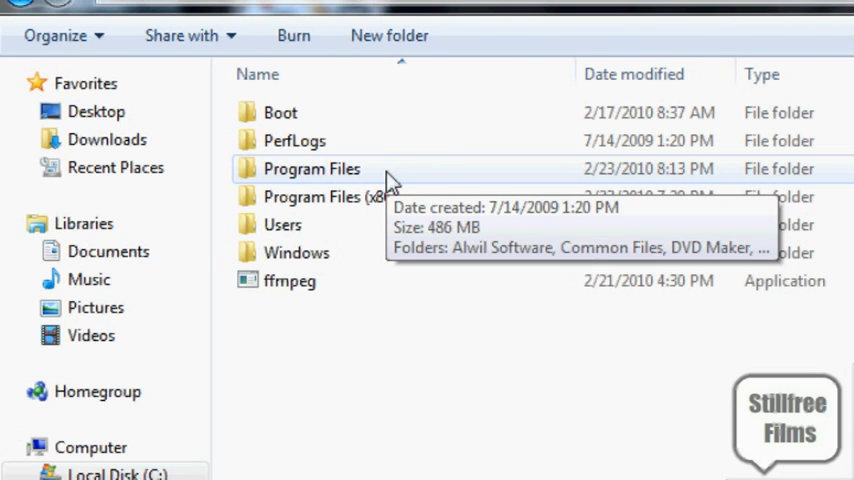
mouse_move(358, 178)
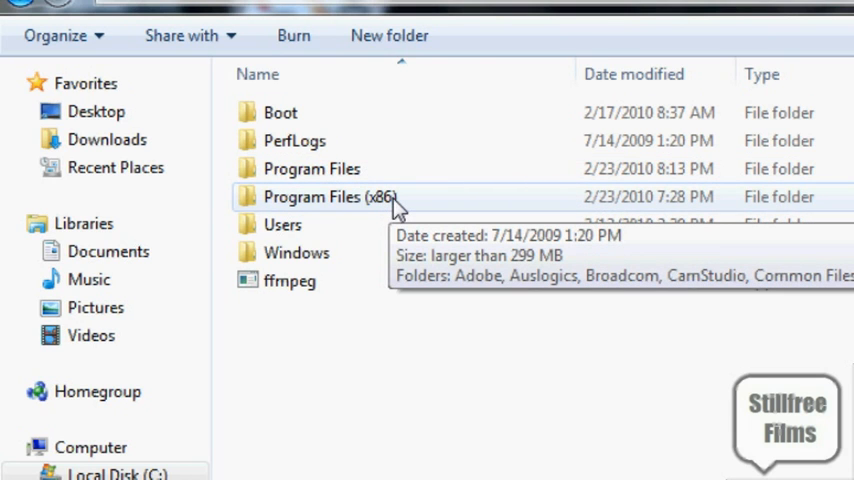
mouse_move(390, 200)
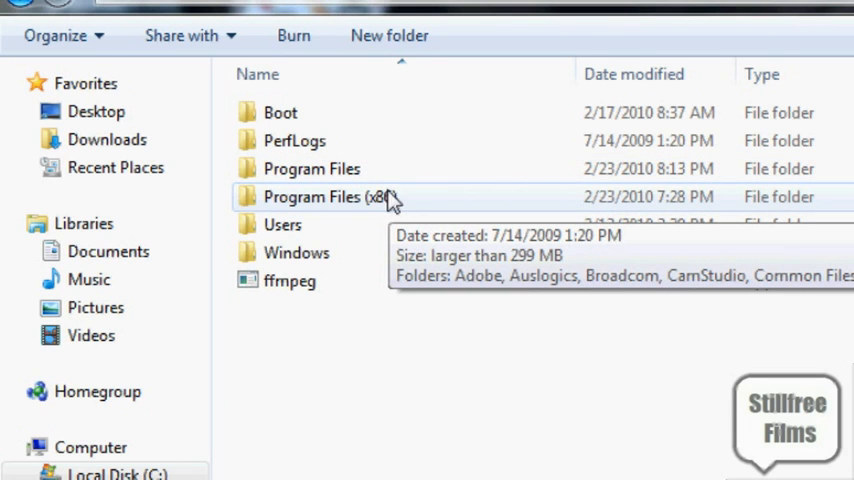
double_click(330, 196)
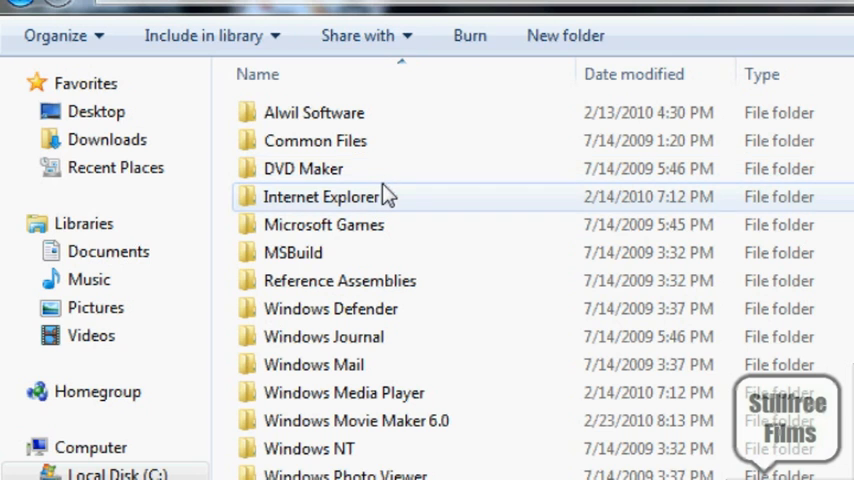
mouse_move(390, 224)
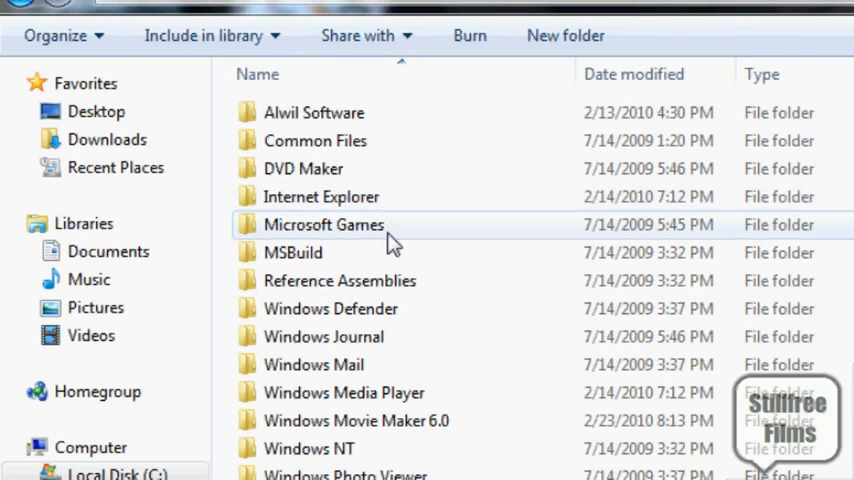
scroll(down, 3)
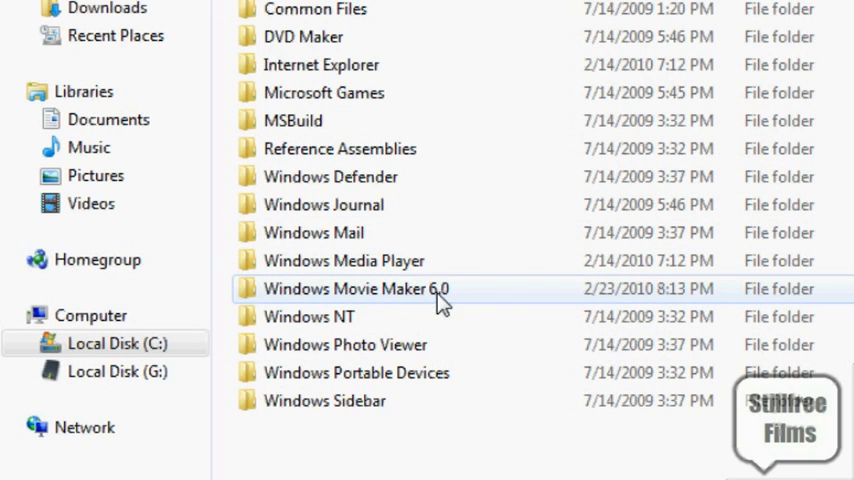
mouse_move(450, 298)
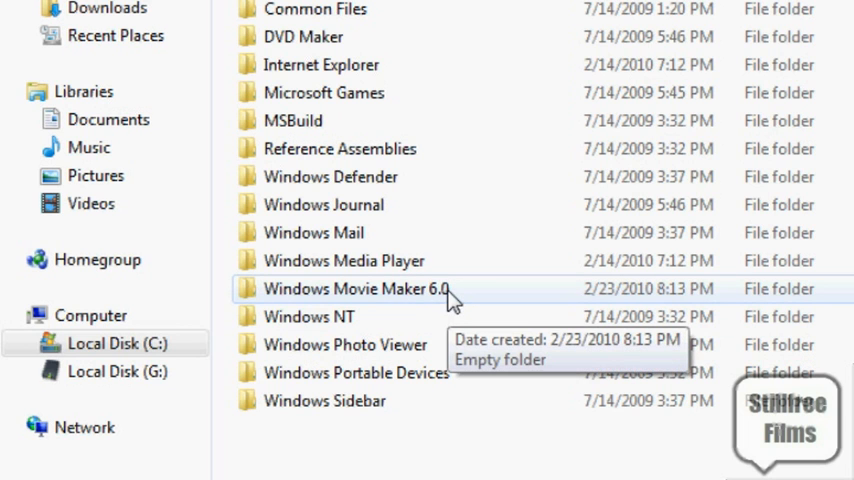
double_click(350, 288)
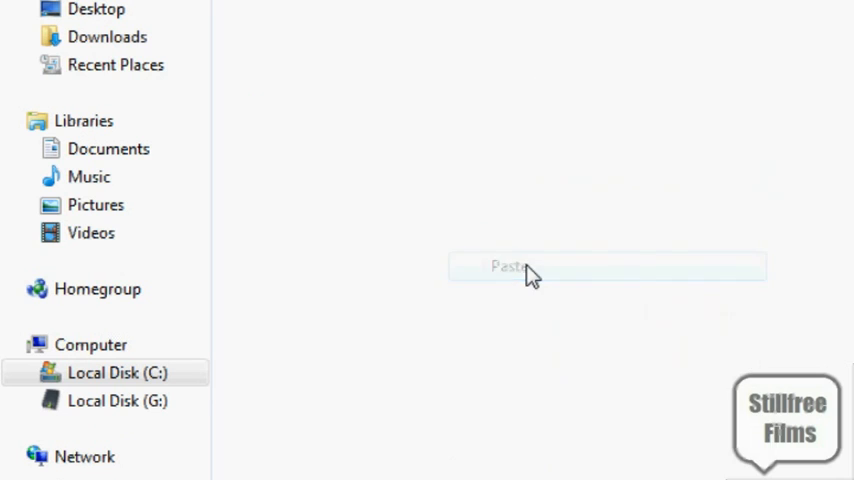
Paste the copied files into the folder, granting administrator permission for the copy
click(512, 266)
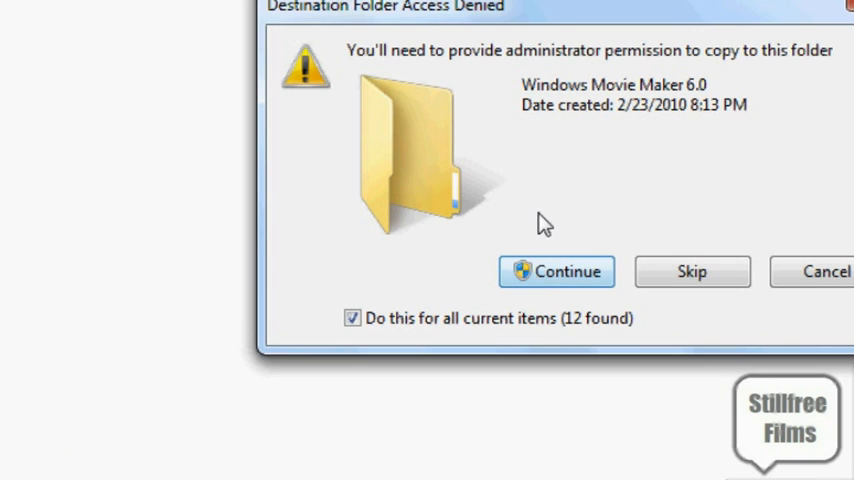
click(556, 272)
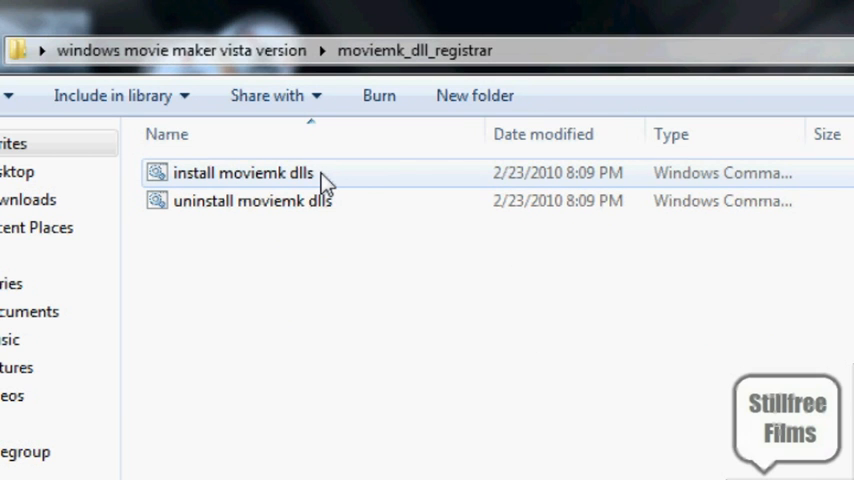
Run the install moviemk dlls script as administrator and allow it to make changes
right_click(242, 172)
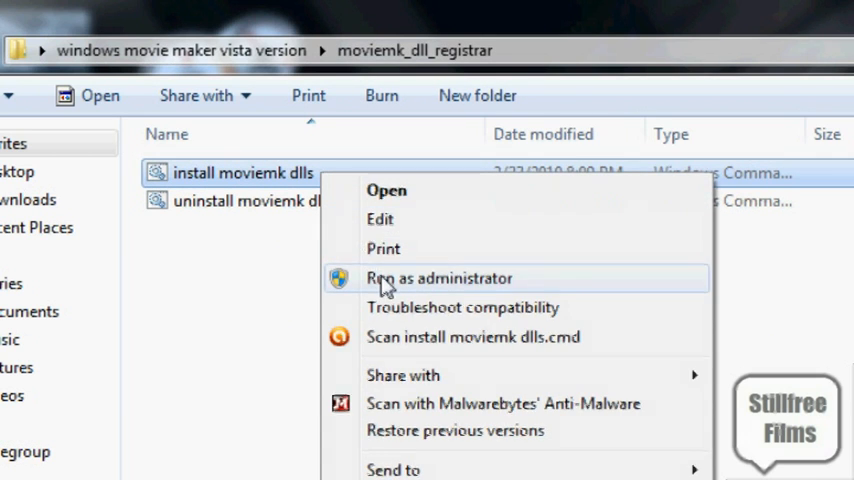
click(434, 278)
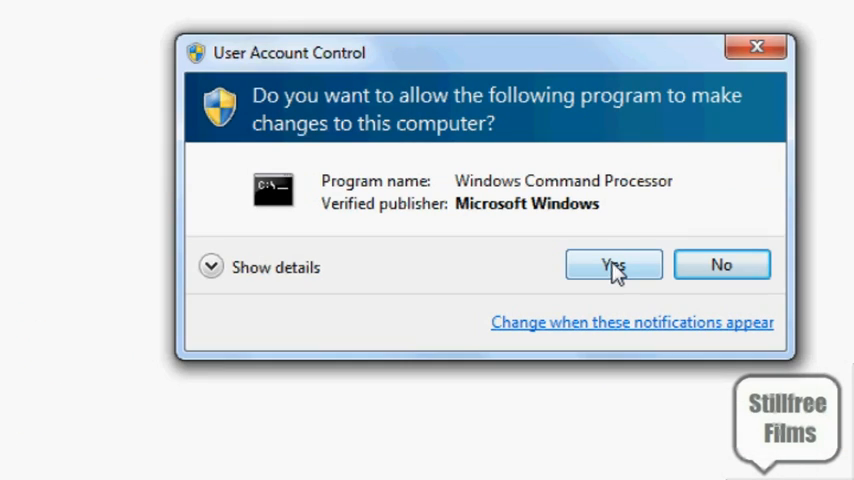
click(612, 264)
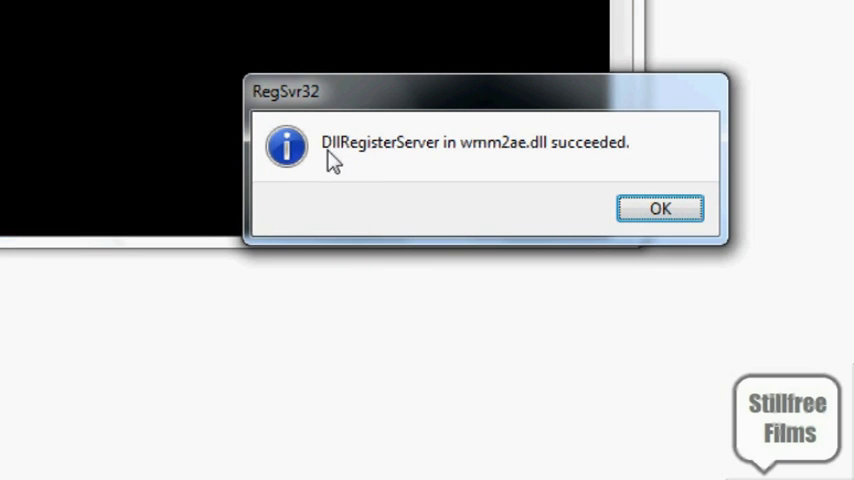
mouse_move(456, 164)
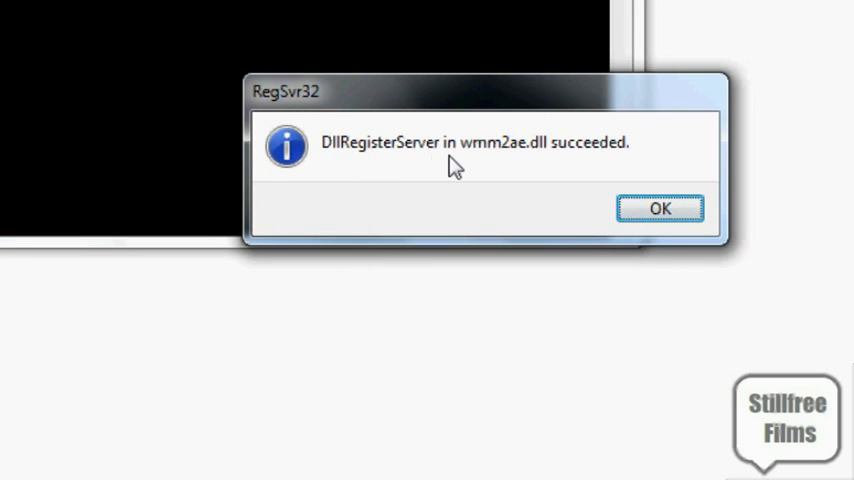
mouse_move(518, 160)
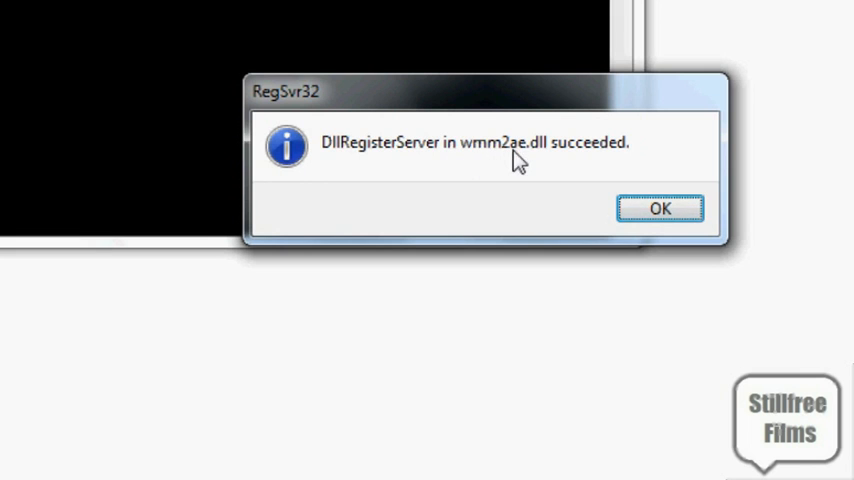
Dismiss the registration success messages for wmm2ae, wmm2clip, wmm2ext and wmm2filt DLLs
click(660, 208)
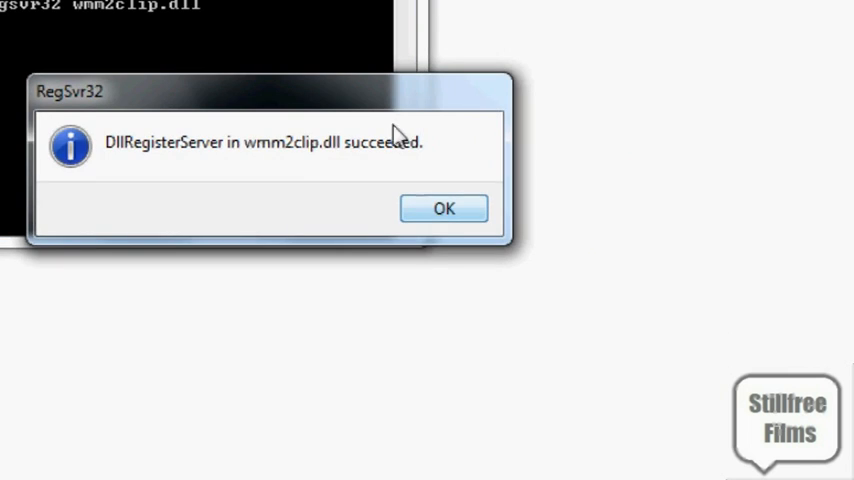
click(444, 208)
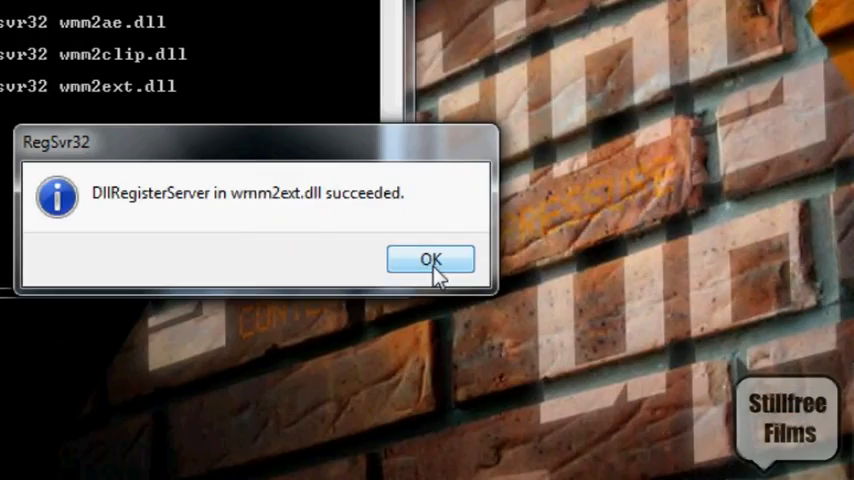
click(430, 258)
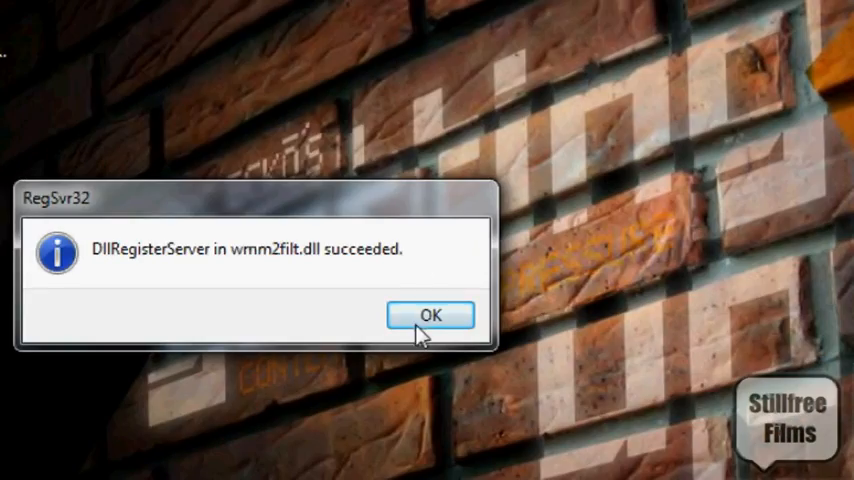
click(430, 316)
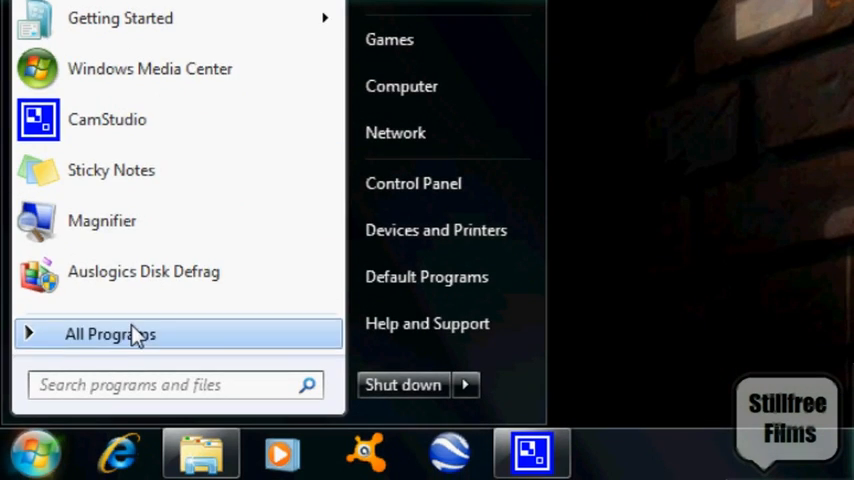
Send MOVIEMK to the desktop as a shortcut and rename it windows movie maker
click(110, 334)
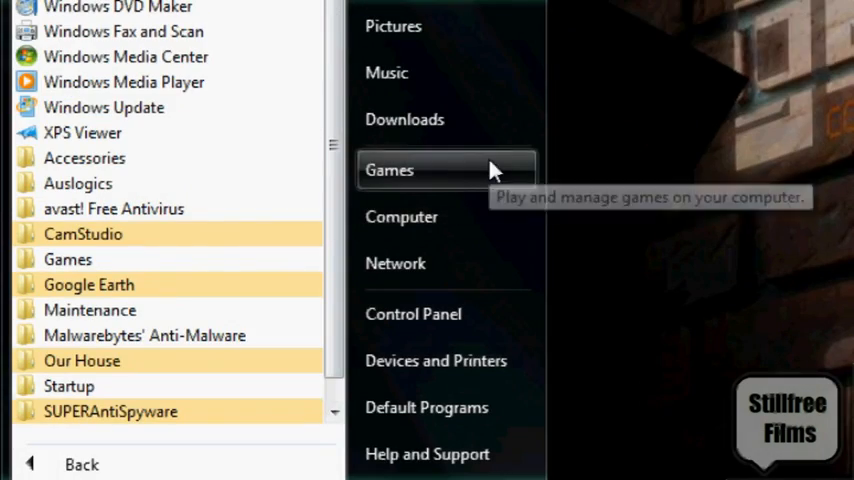
click(400, 216)
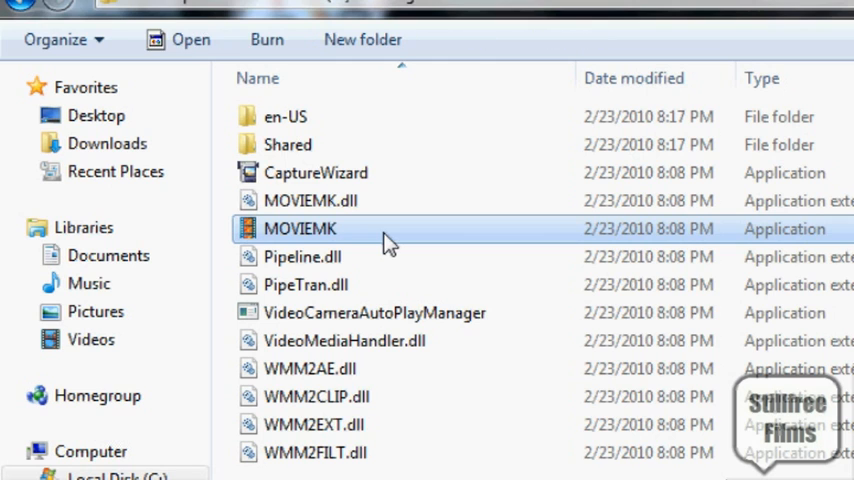
right_click(300, 228)
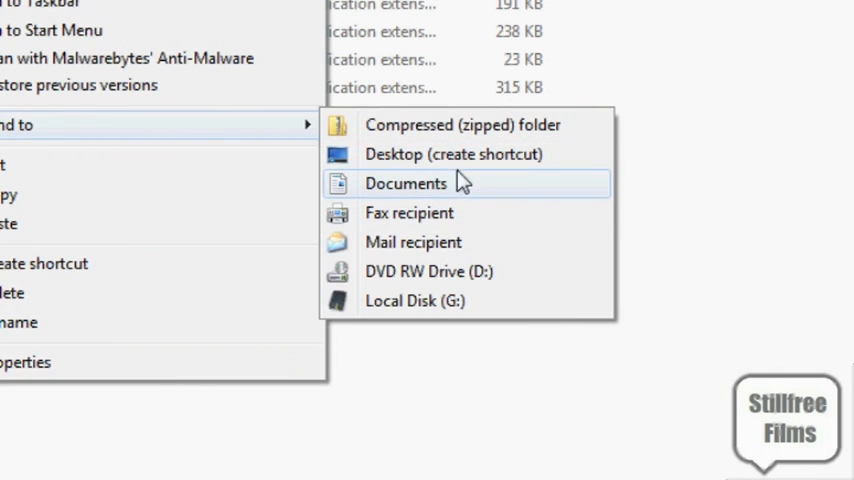
click(432, 152)
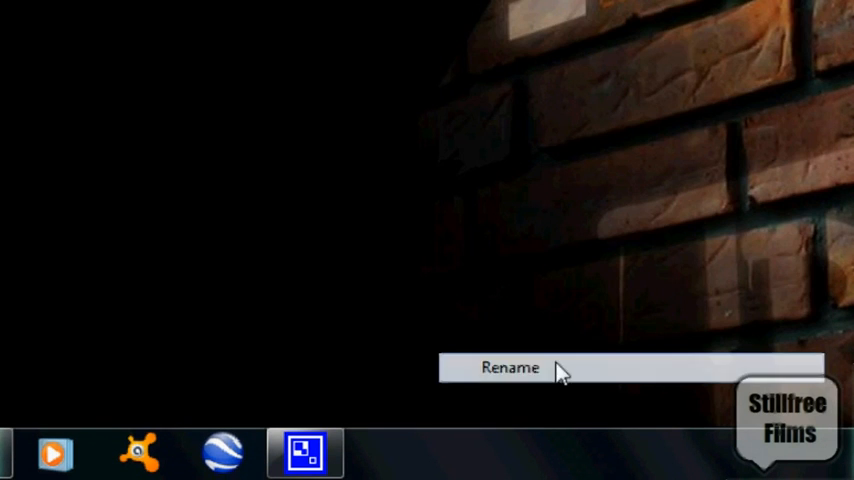
click(510, 368)
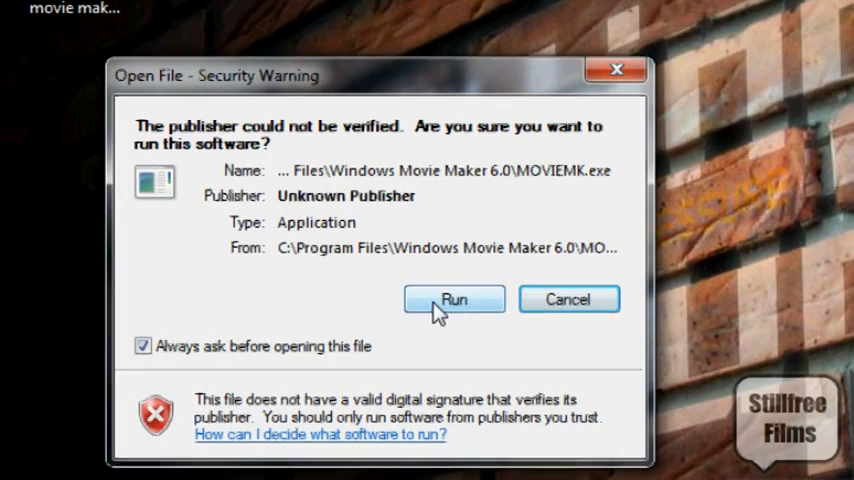
Run the unverified MOVIEMK program past the security warning so Movie Maker starts
click(454, 300)
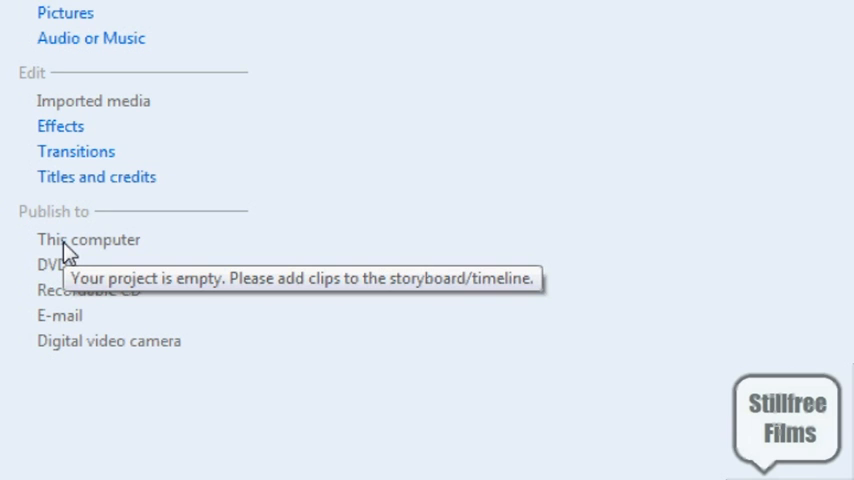
mouse_move(88, 268)
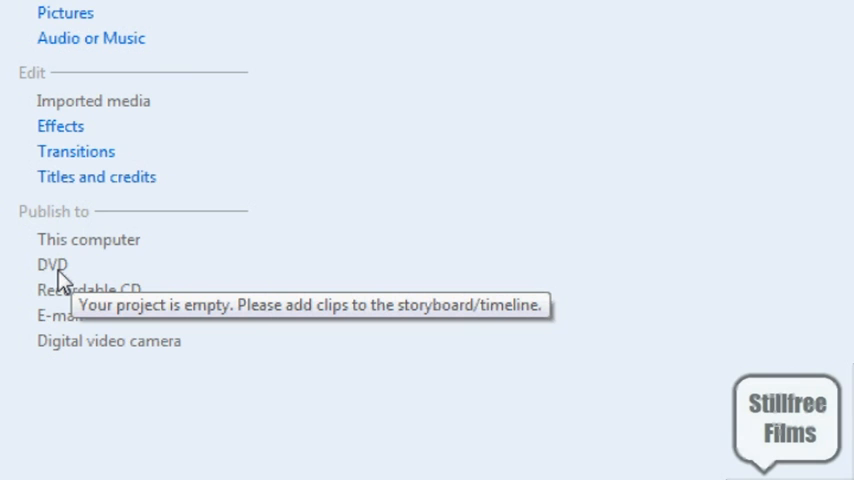
click(36, 452)
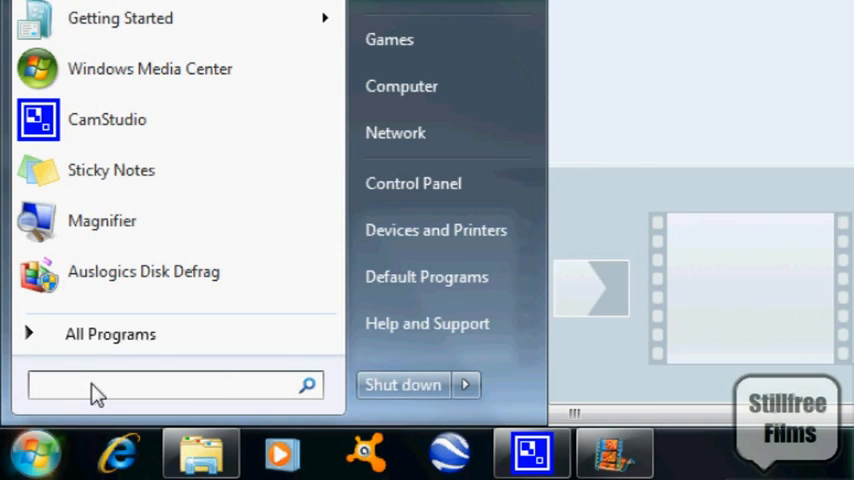
Search the Start menu for 'windows dv' to find Windows DVD Maker
text(windows)
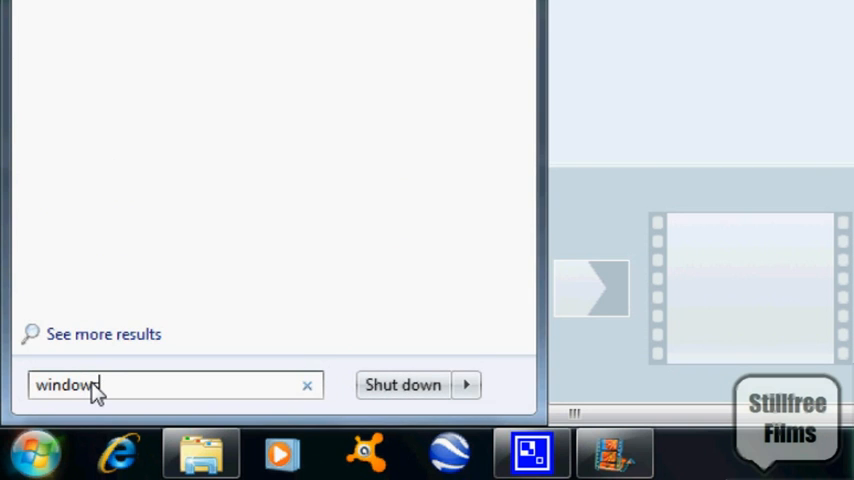
text(dv)
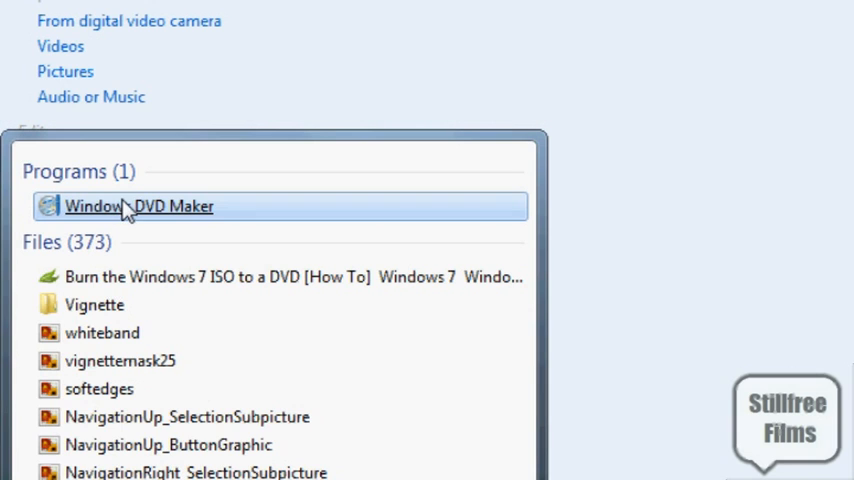
mouse_move(124, 206)
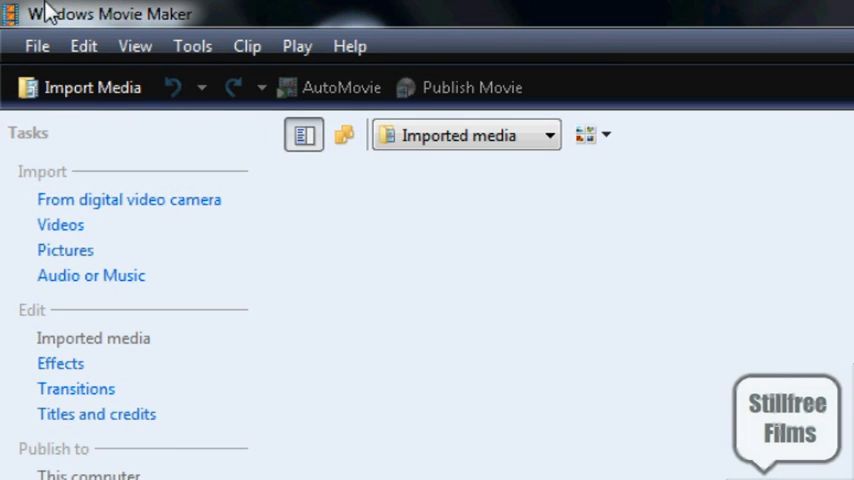
mouse_move(640, 78)
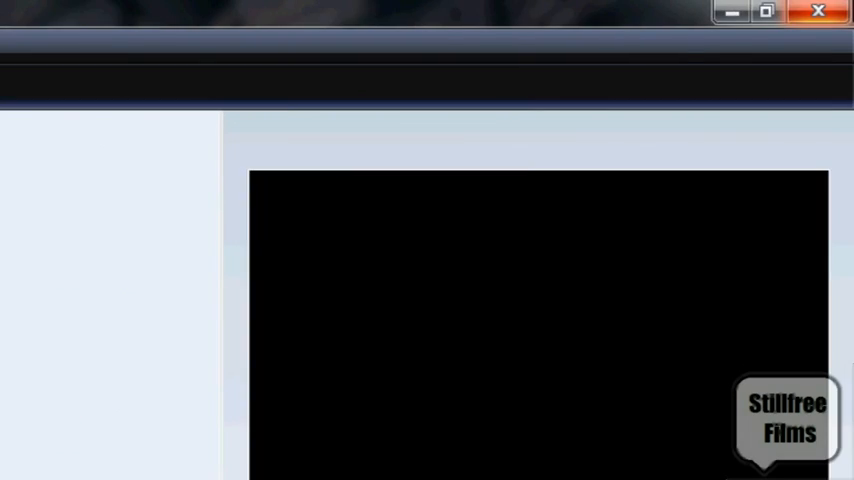
Close Windows Movie Maker, leaving the desktop shortcut and folder
click(820, 12)
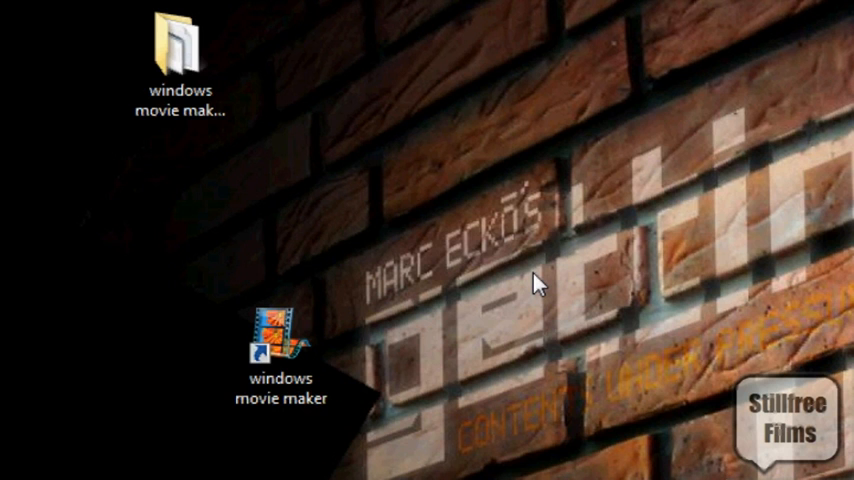
mouse_move(392, 78)
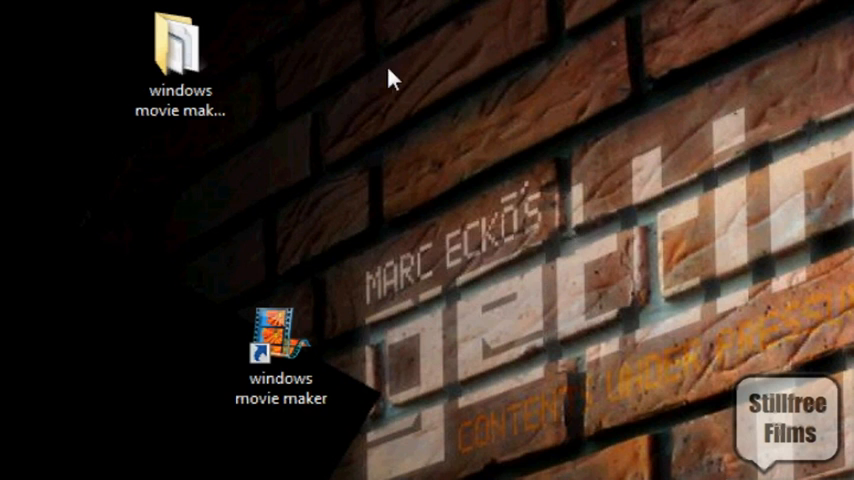